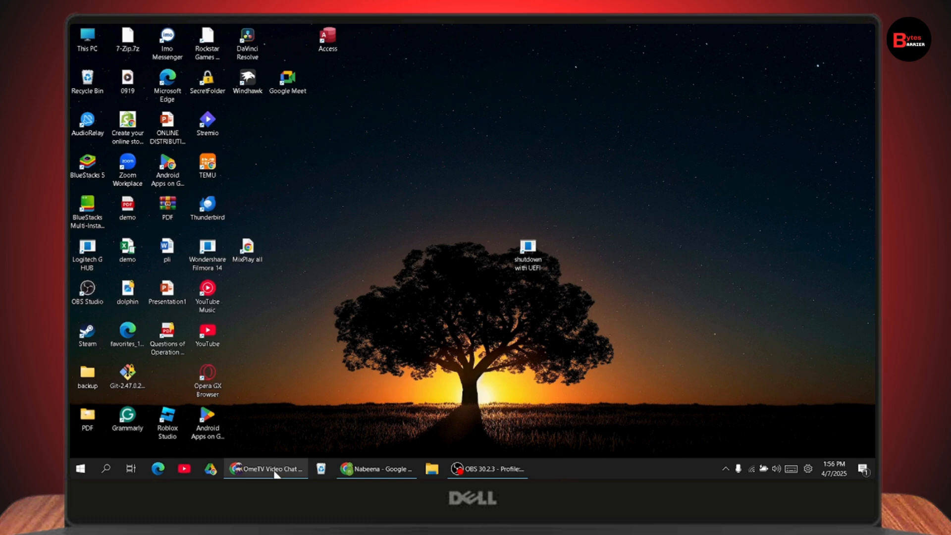
Restore the OmeTV Video Chat Chrome window from the taskbar.
click(265, 468)
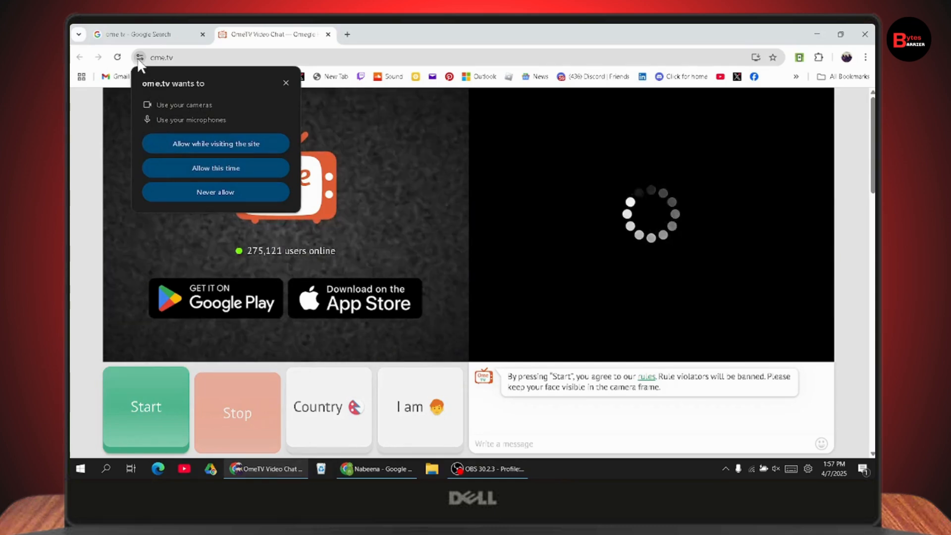
mouse_move(215, 176)
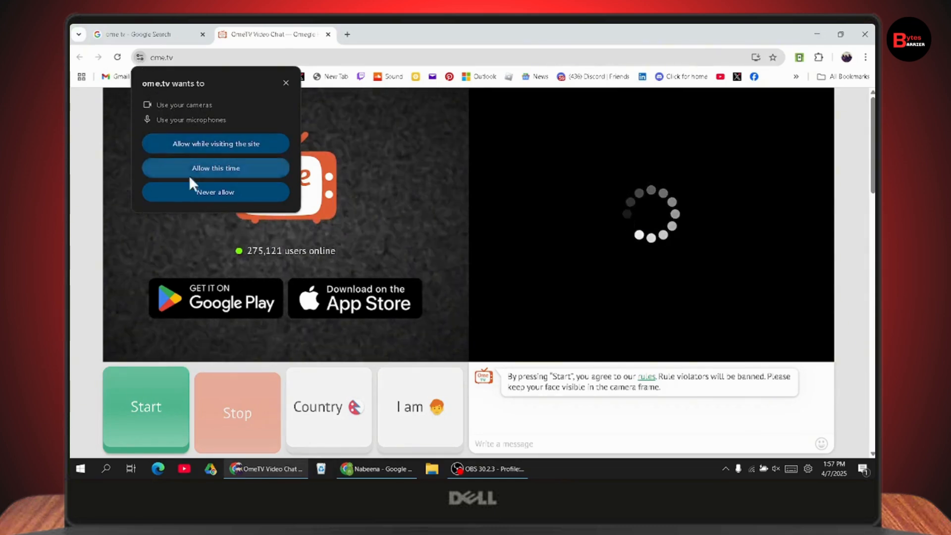
mouse_move(203, 157)
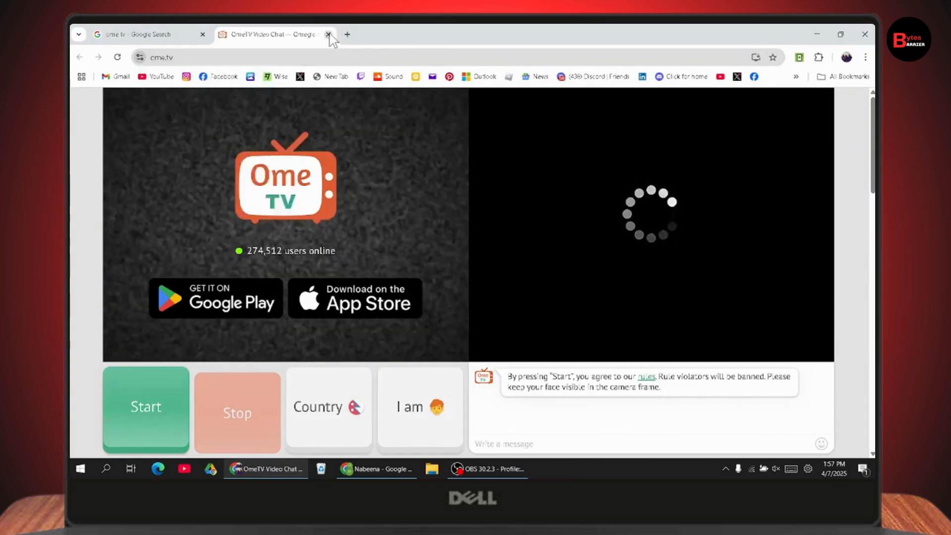
Close the OmeTV tab and open Chrome's main menu.
click(329, 35)
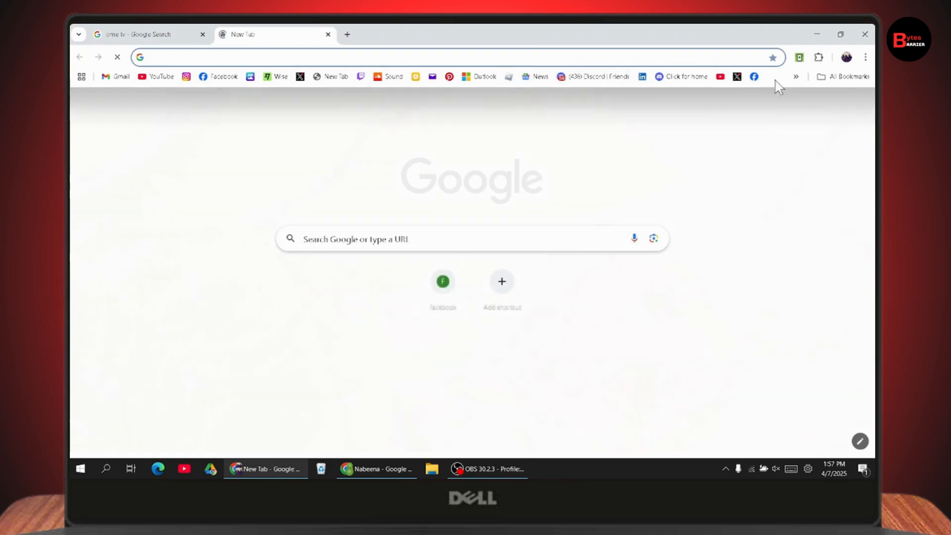
click(865, 57)
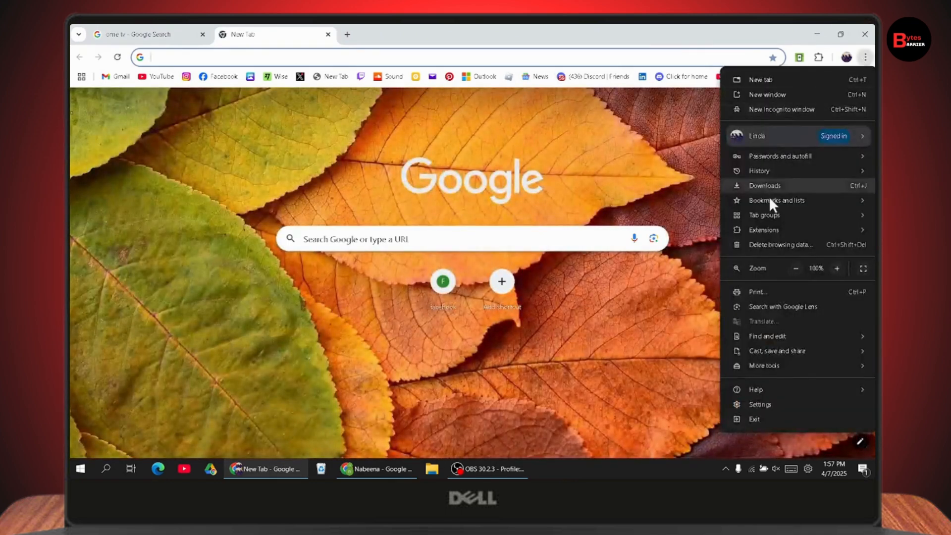
mouse_move(763, 230)
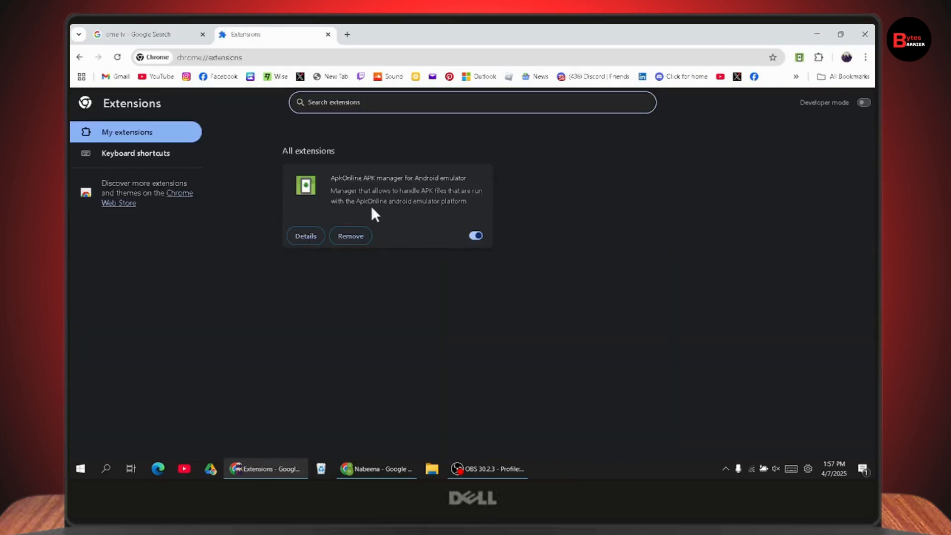
Remove the ApkOnline APK manager extension and confirm the removal.
click(350, 236)
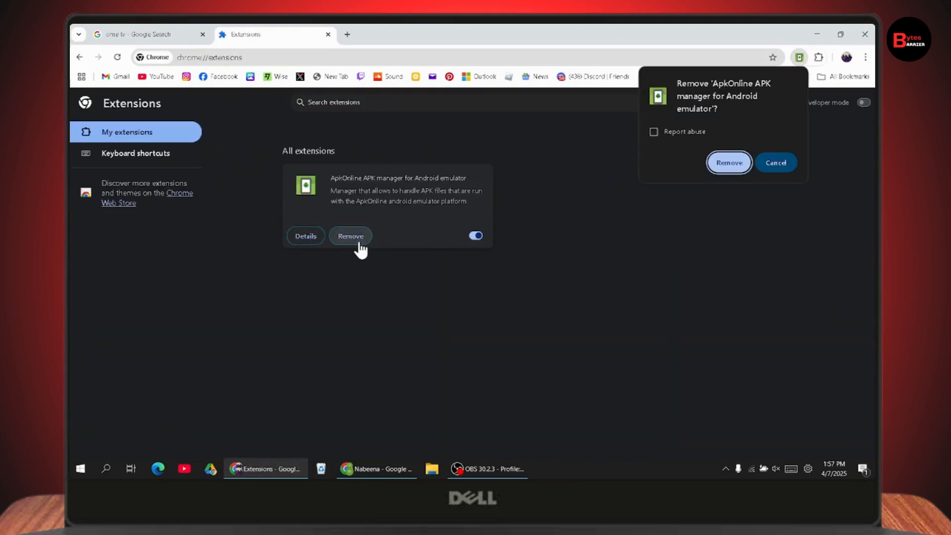
click(729, 162)
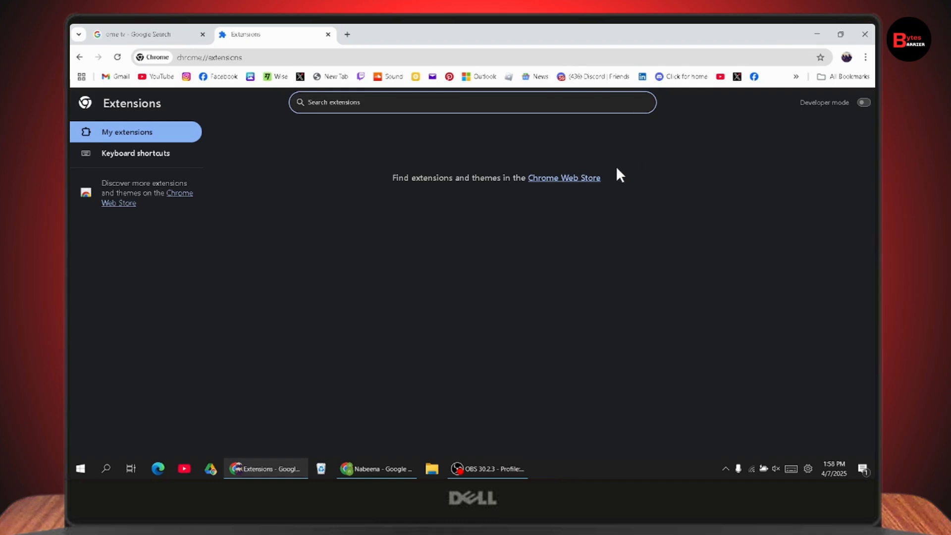
mouse_move(817, 35)
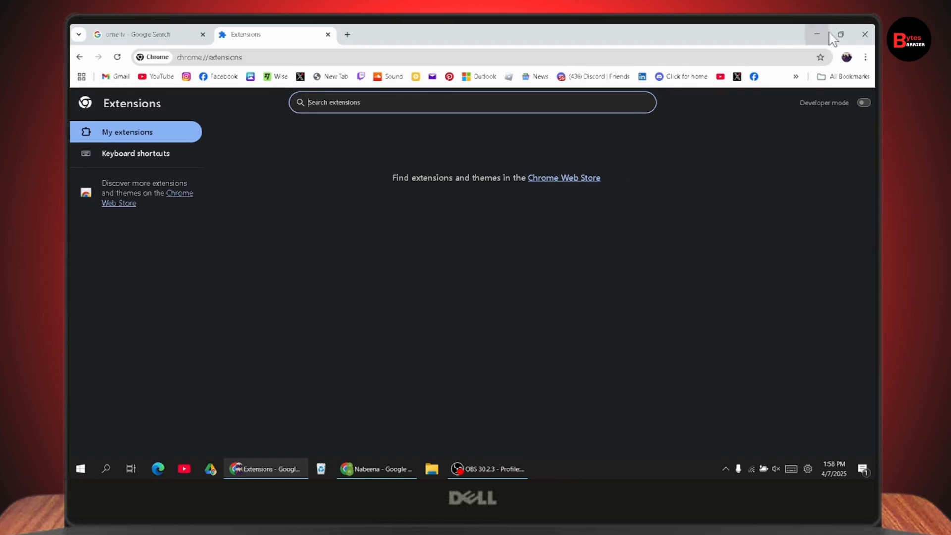